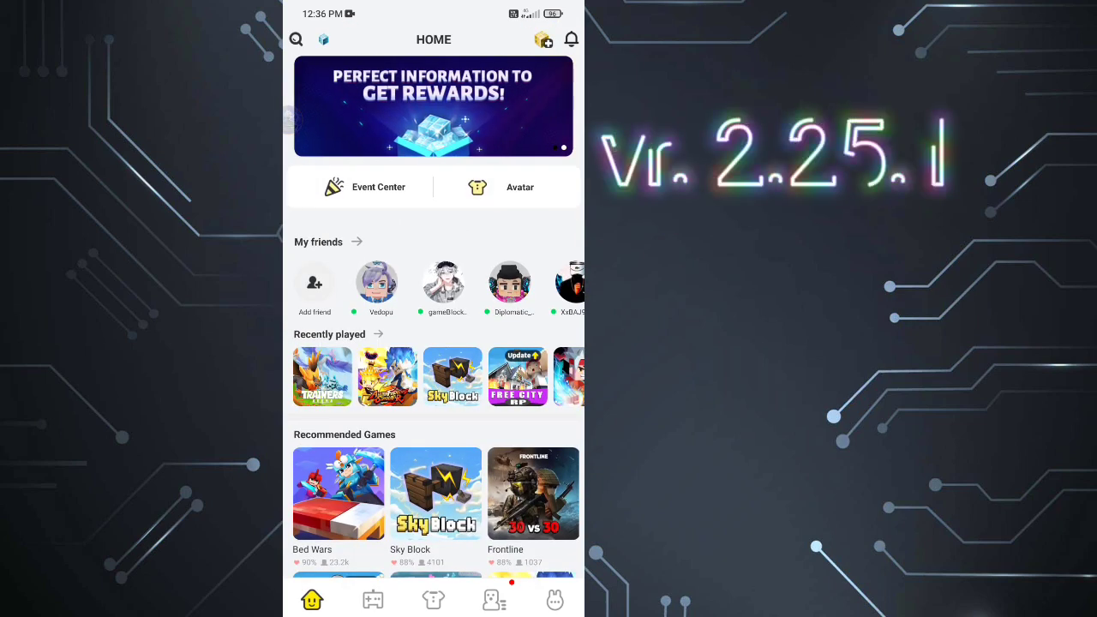
left_click(493, 599)
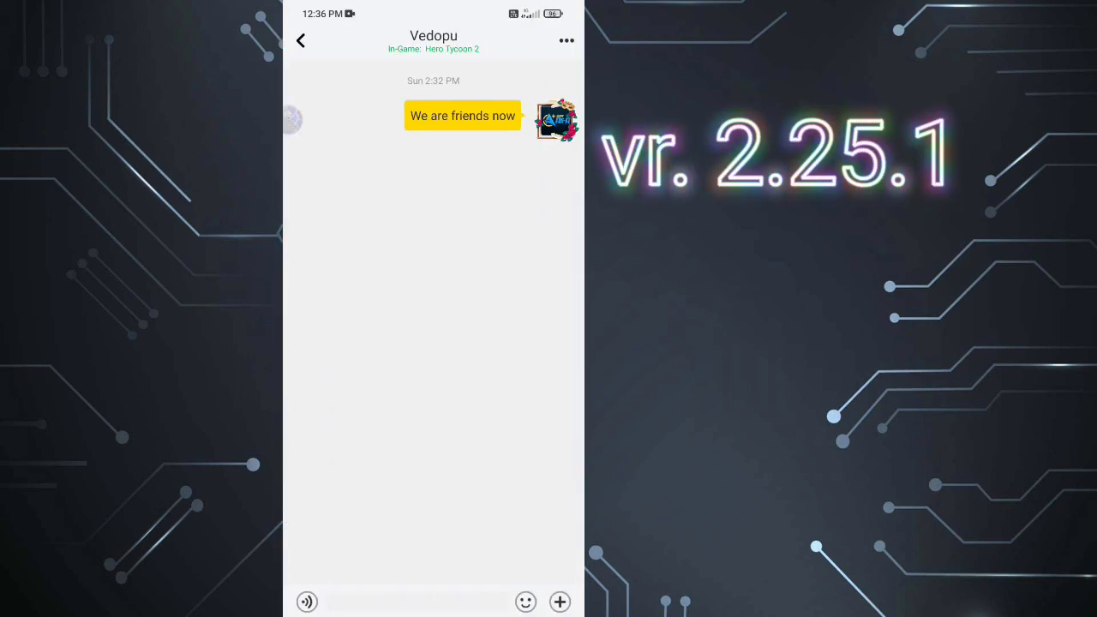
left_click(301, 40)
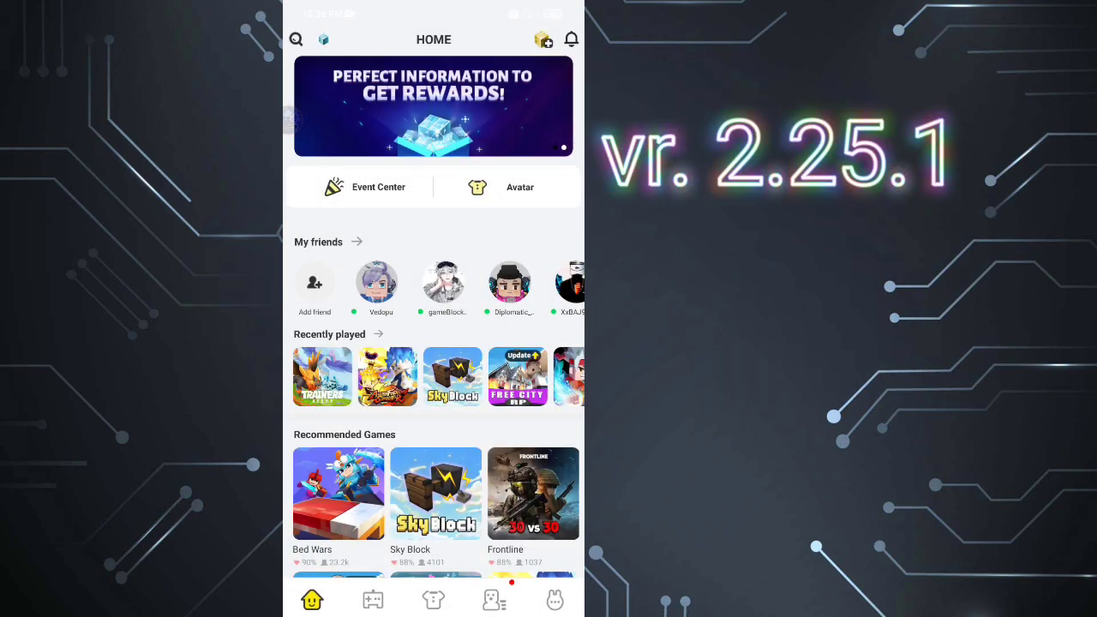
left_click(380, 283)
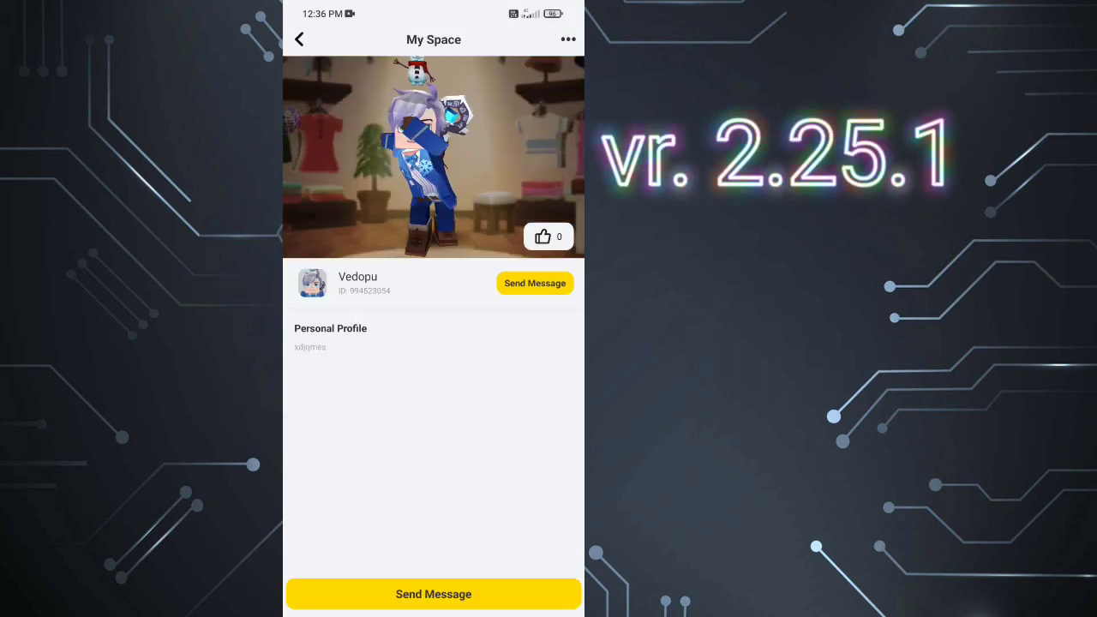
left_click(542, 236)
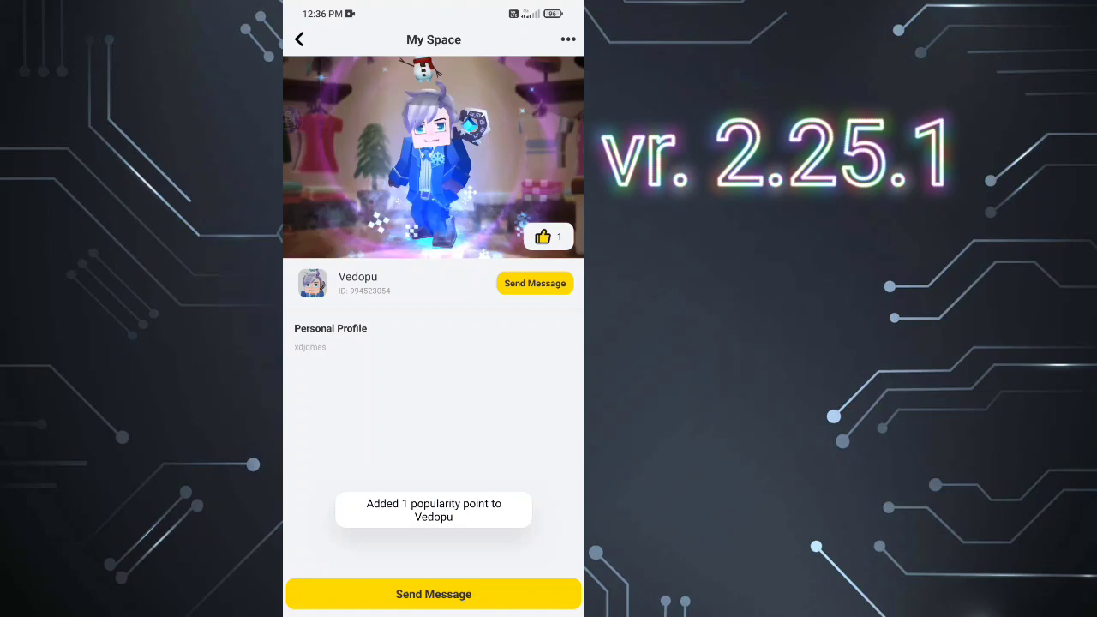
left_click(299, 39)
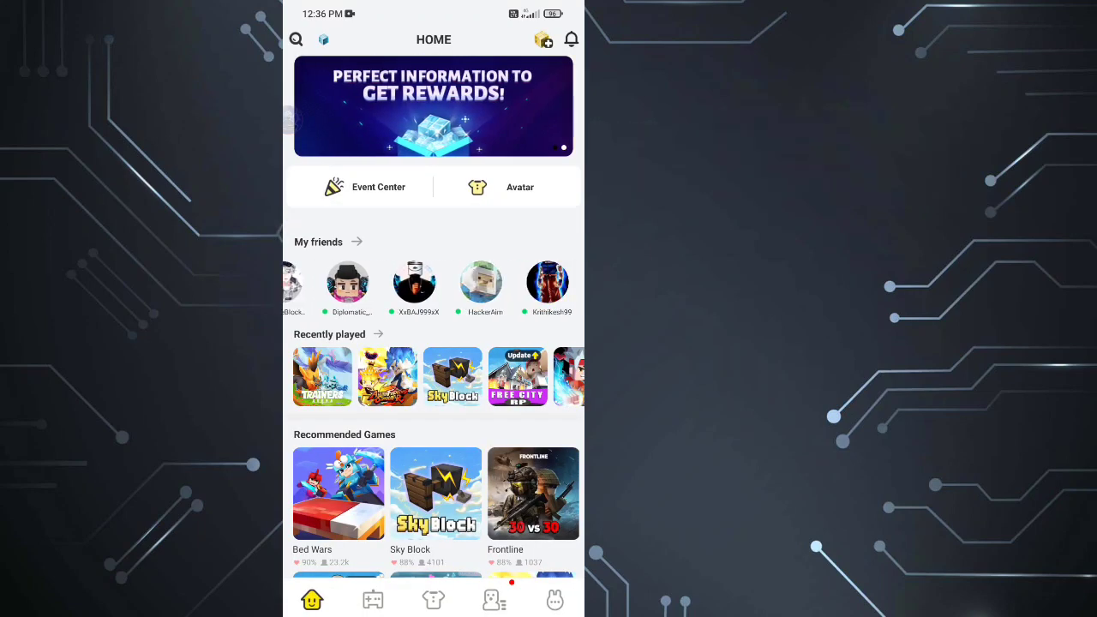
Glance at Add friend, scroll the Home feed, then switch to Game Categories
left_click(356, 241)
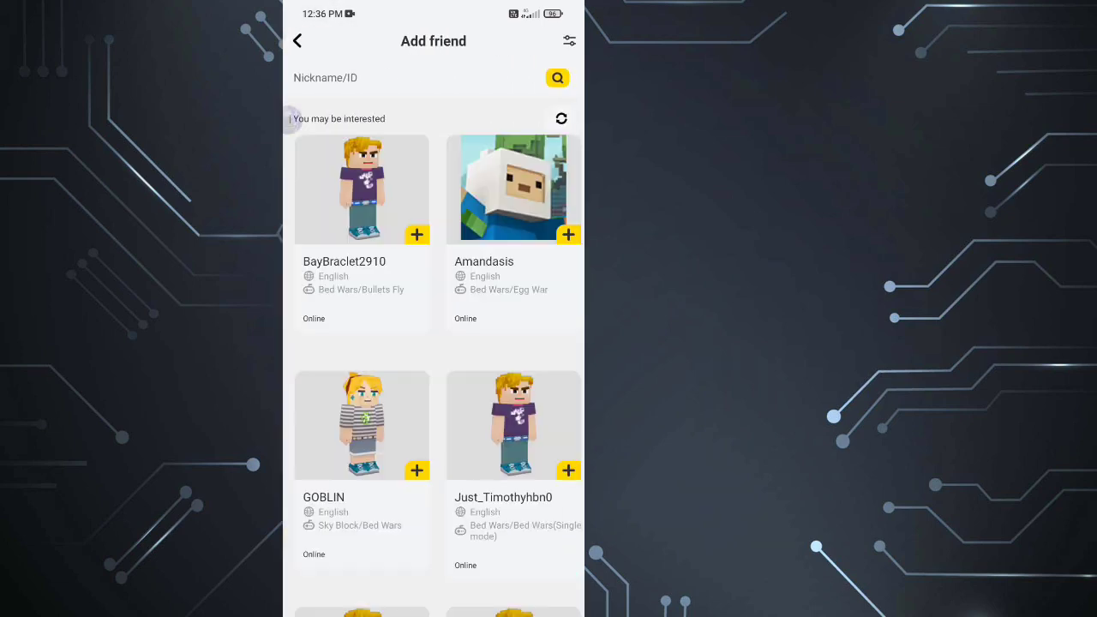
left_click(297, 40)
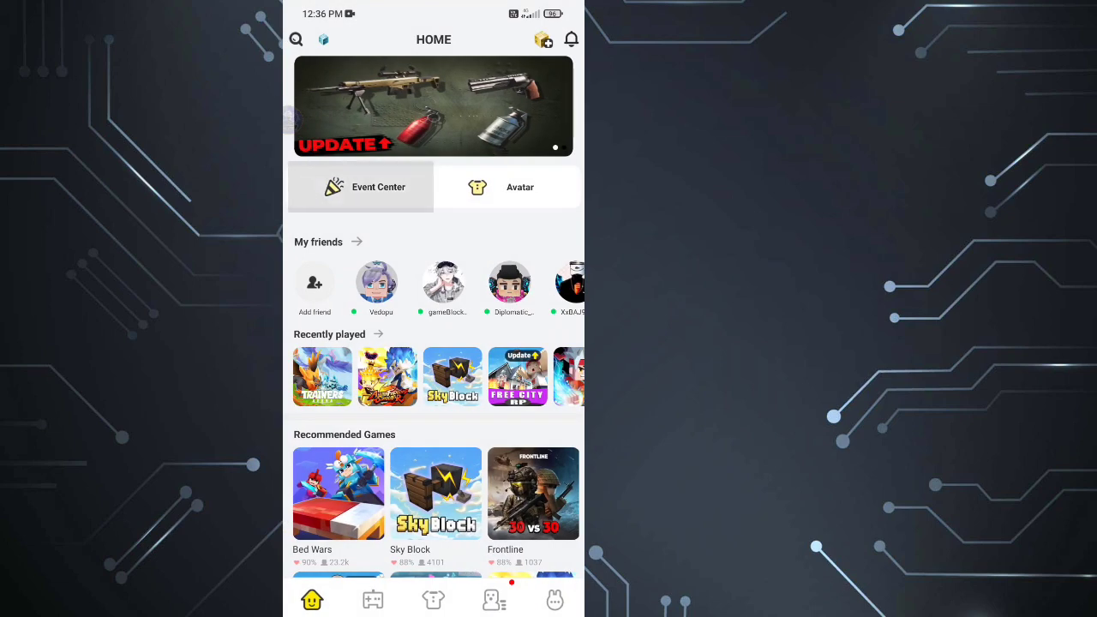
scroll("down", 3)
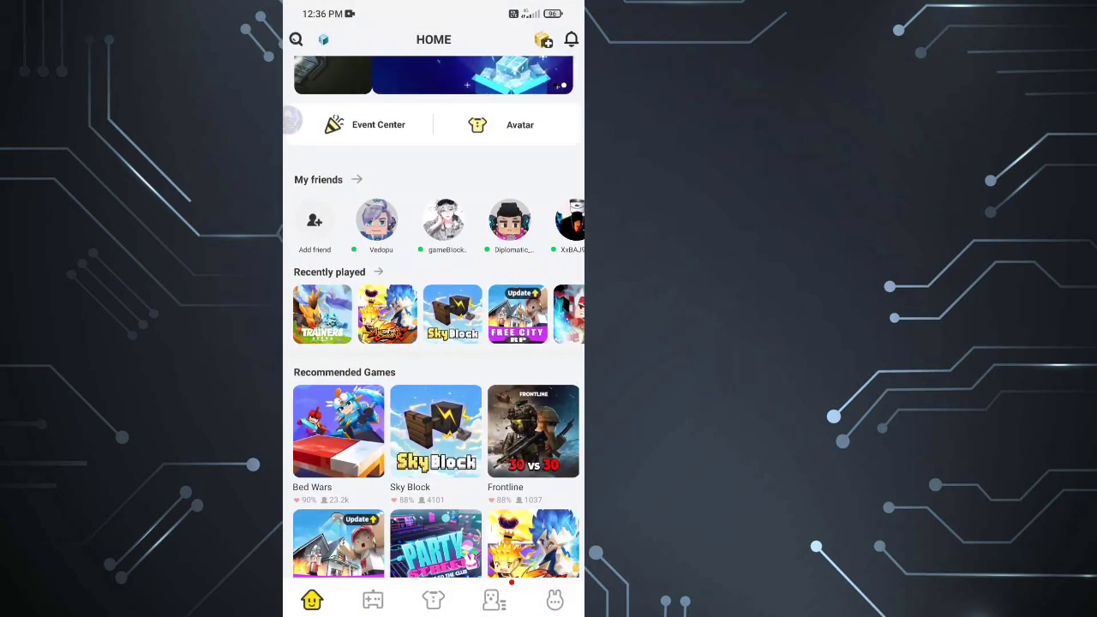
scroll("down", 3)
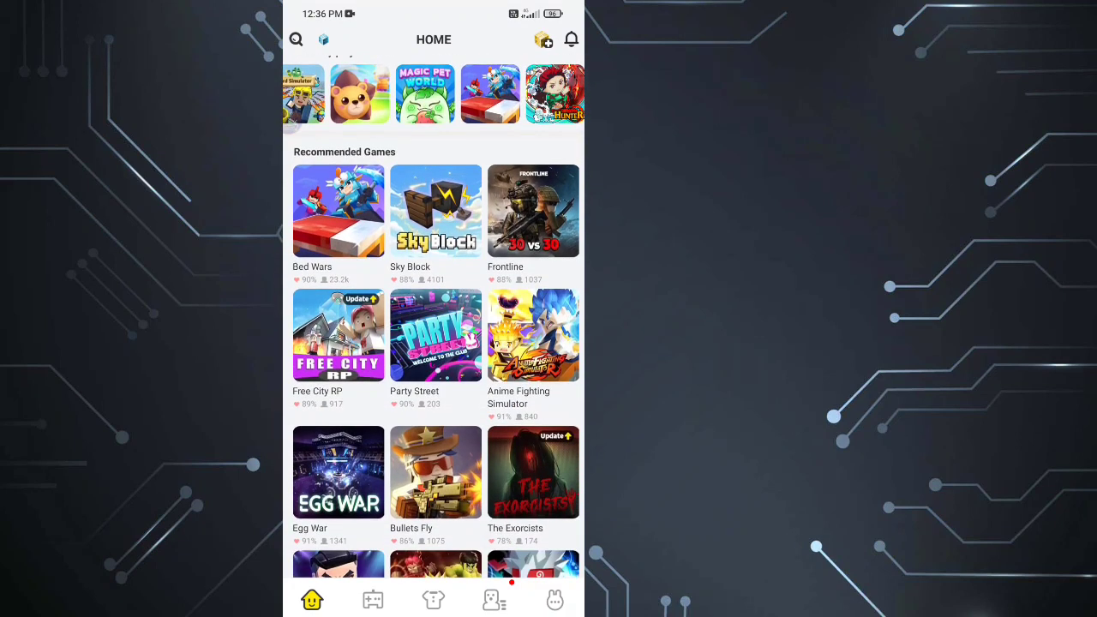
left_click(372, 598)
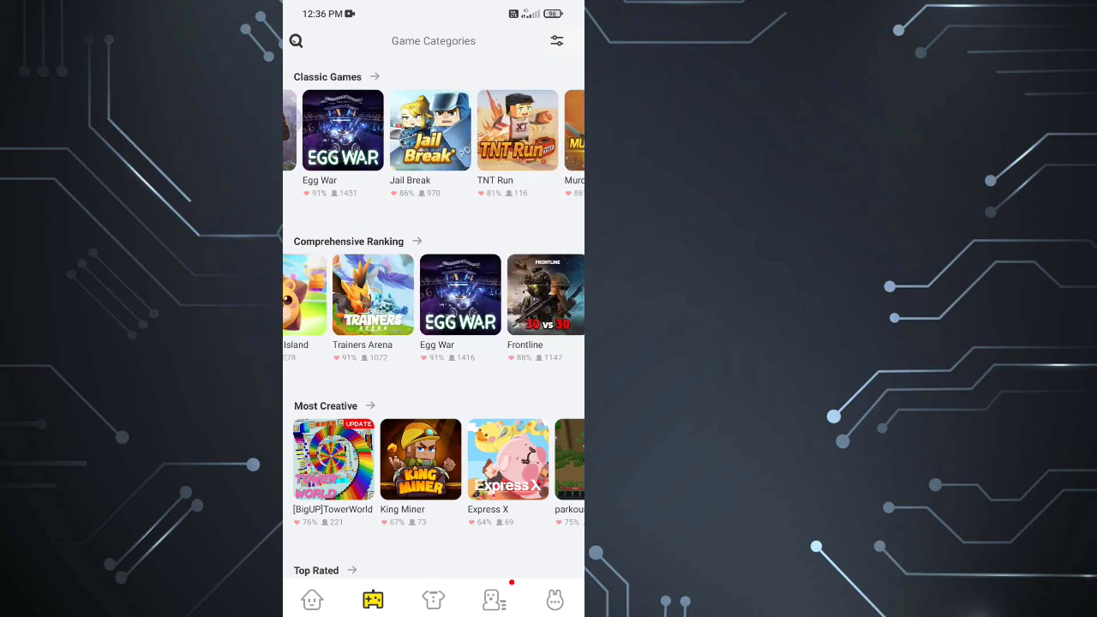
View the avatar shop's LIMITED OFFER outfit sets, then the chat messages list
left_click(556, 40)
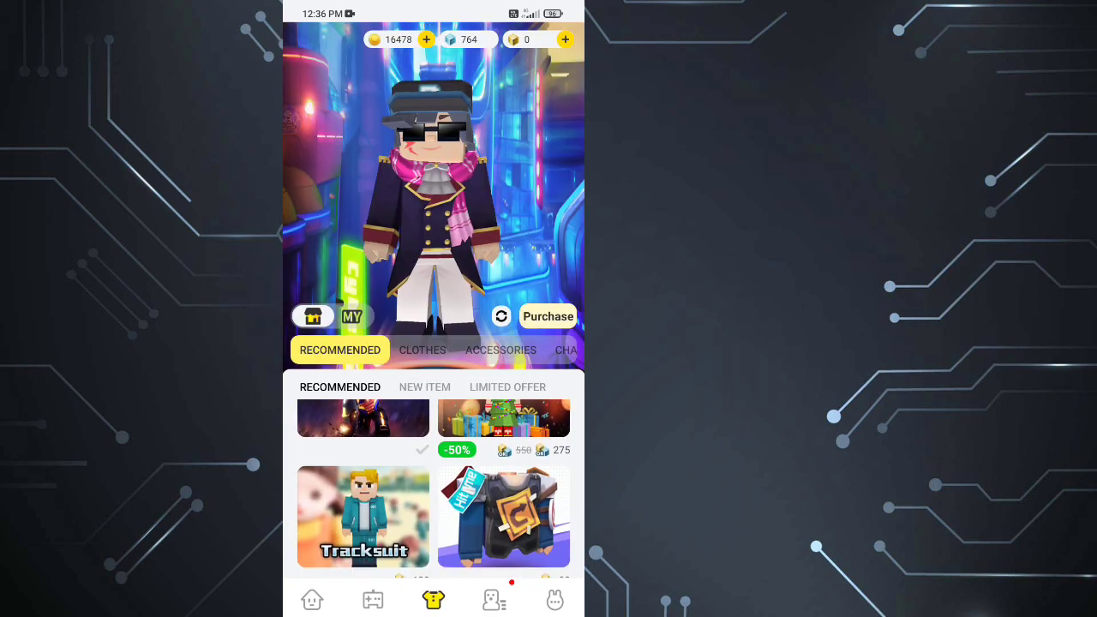
left_click(507, 387)
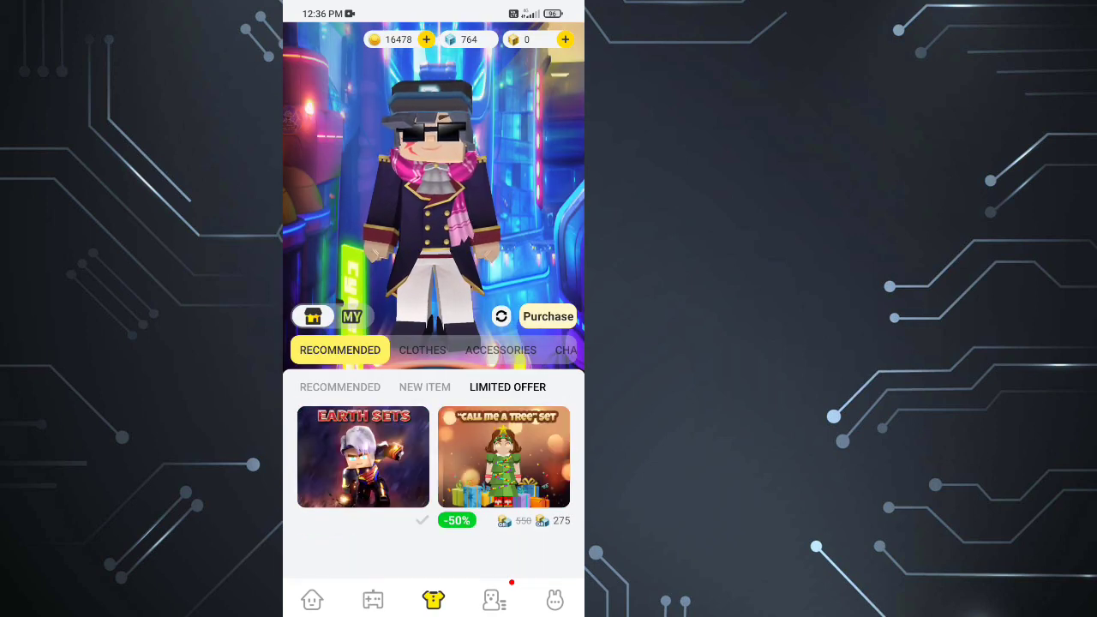
left_click(494, 599)
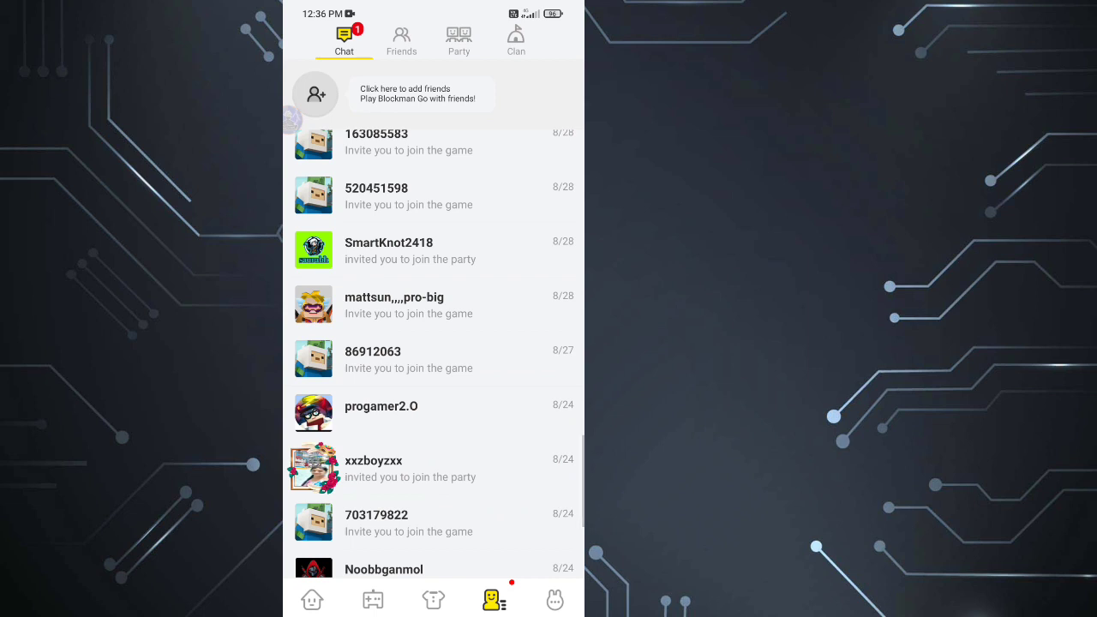
Check the empty family application list, then view family members in the Friends tab
left_click(401, 38)
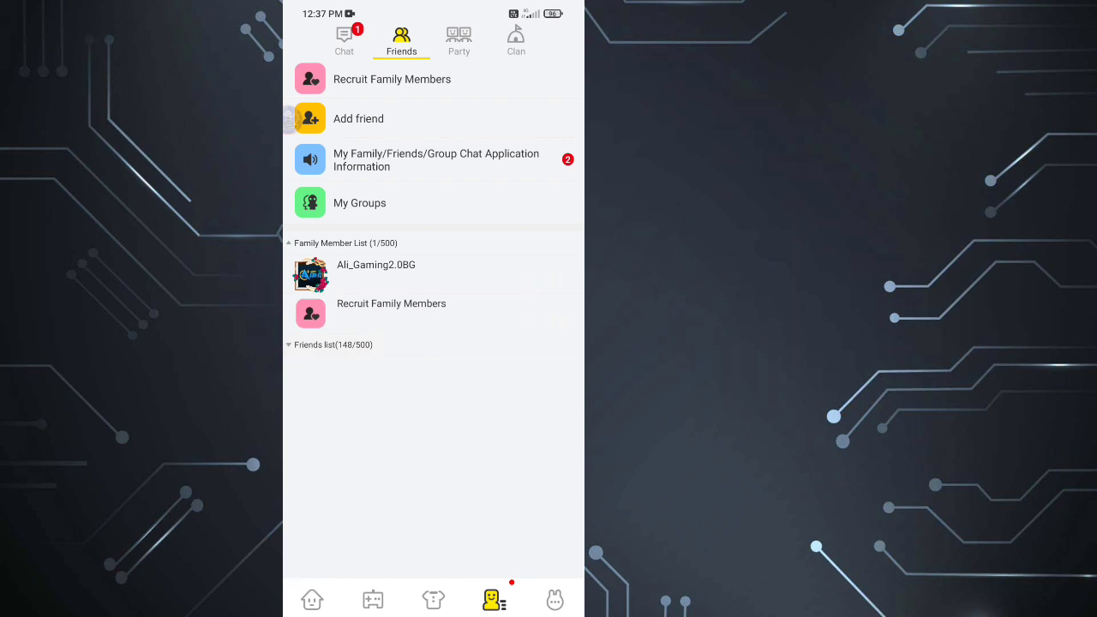
left_click(391, 79)
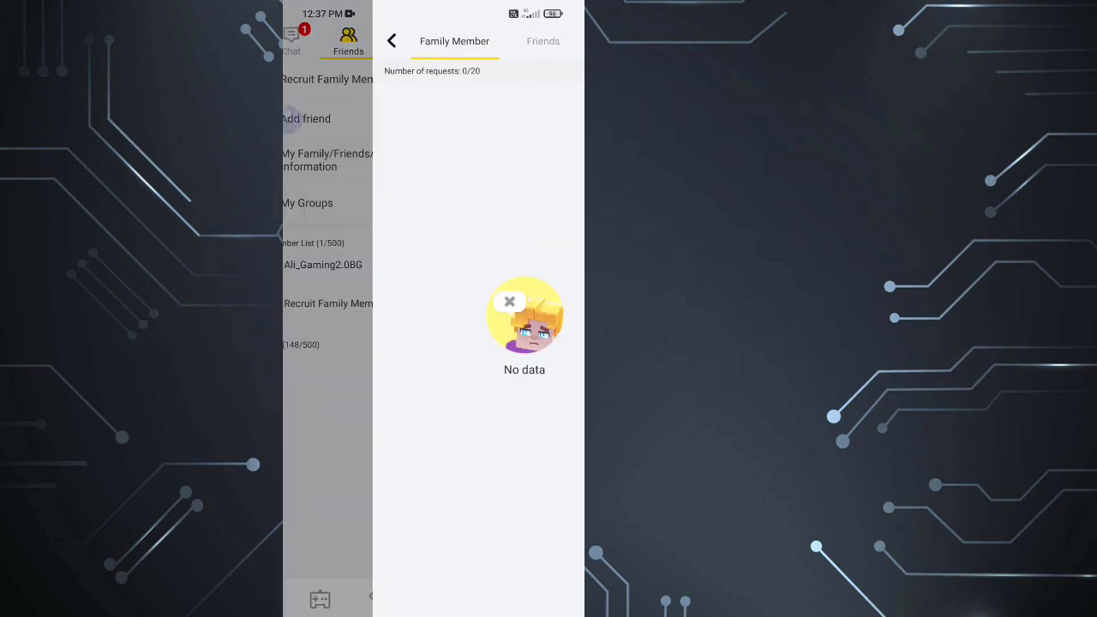
left_click(392, 40)
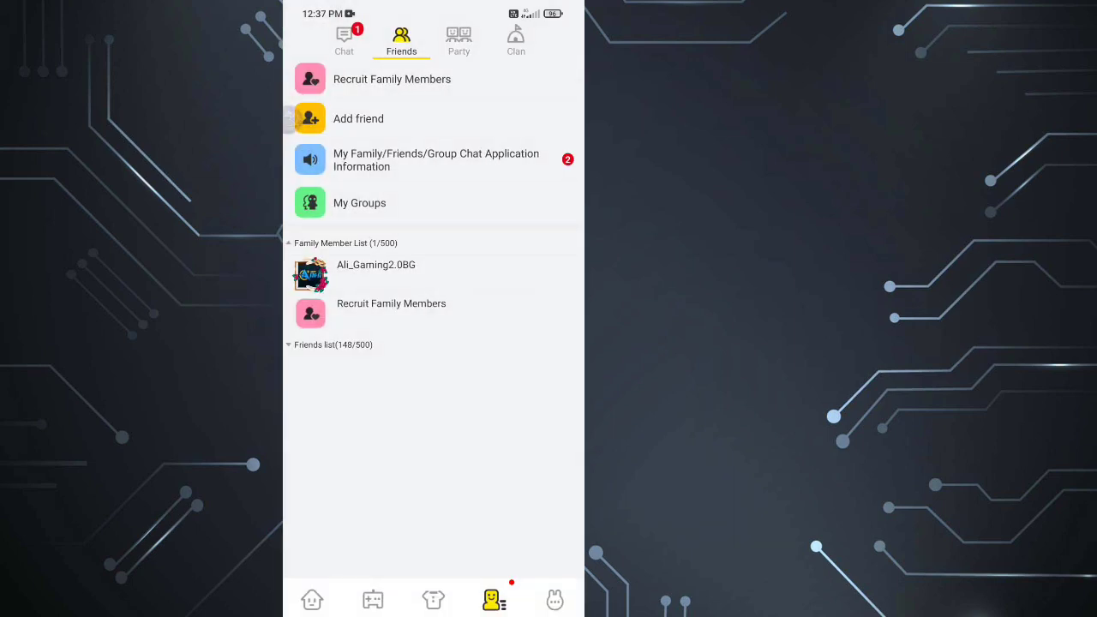
left_click(359, 203)
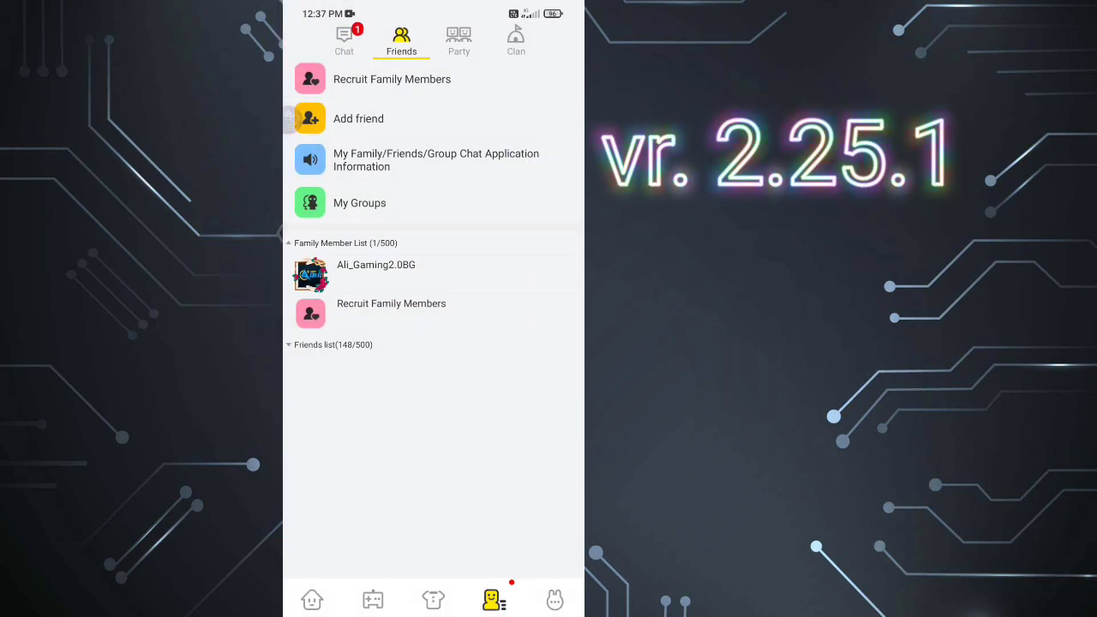
Browse family recruitment posts, open and close the recruitment form, then enter the avatar shop
left_click(358, 118)
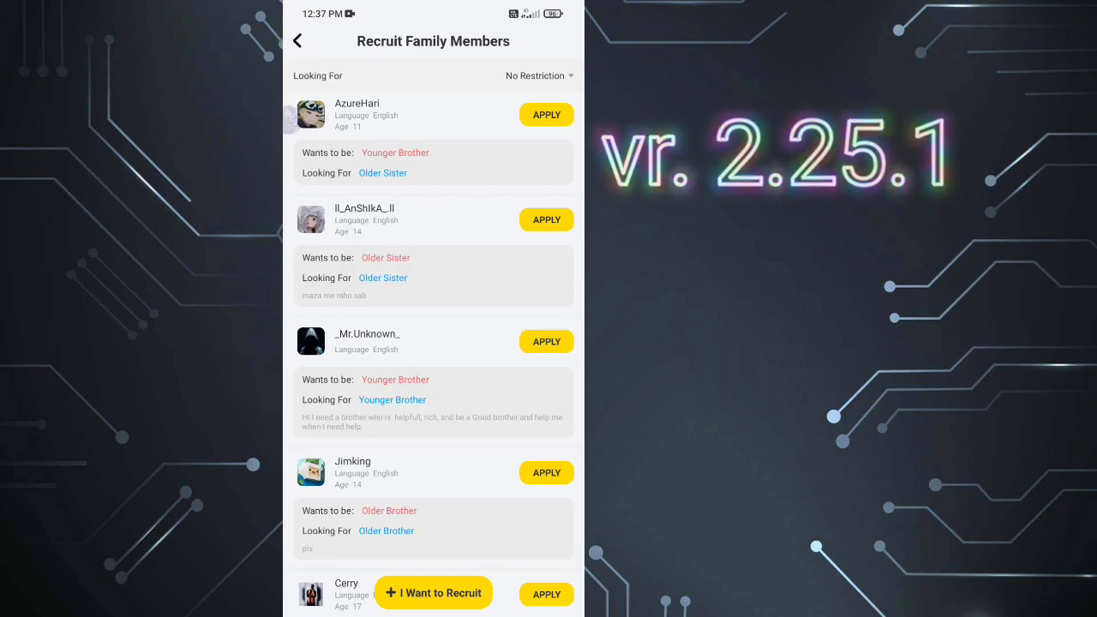
left_click(432, 592)
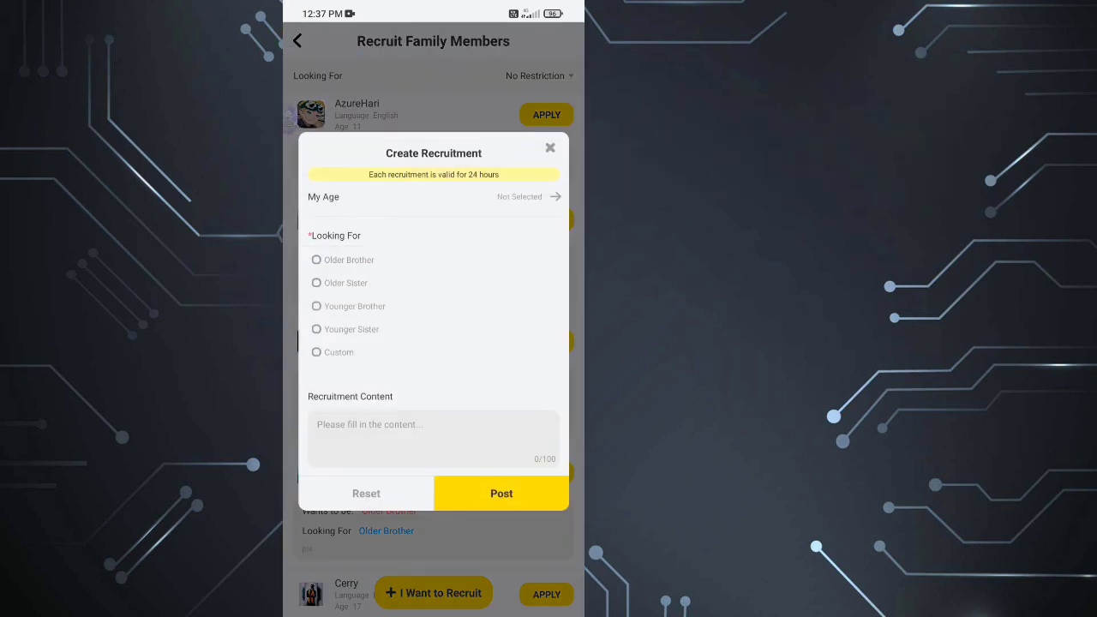
left_click(550, 147)
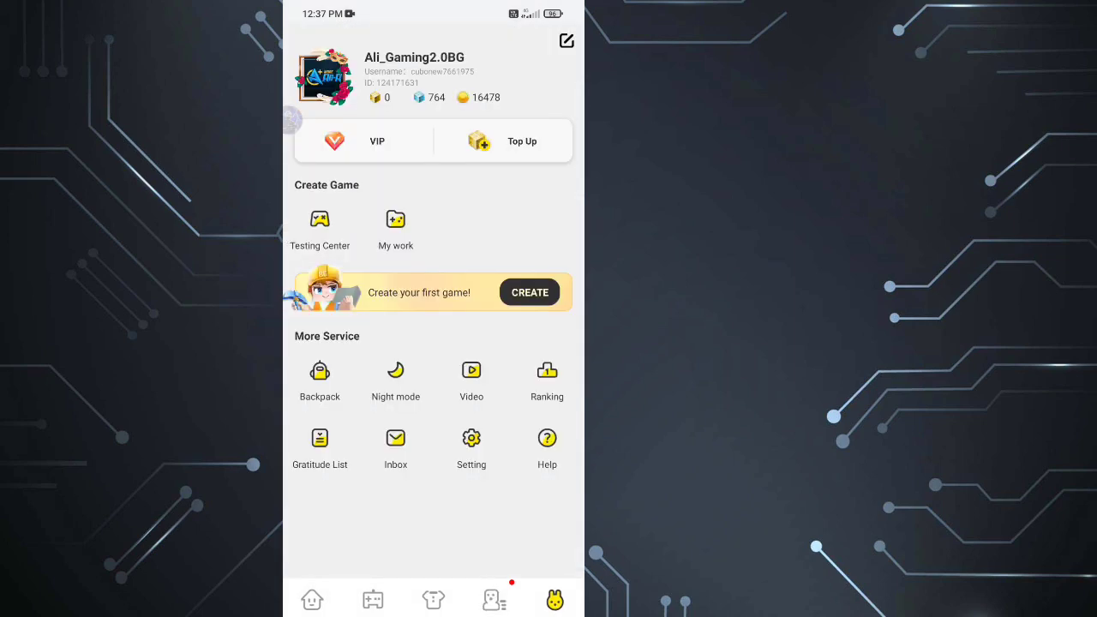
left_click(432, 598)
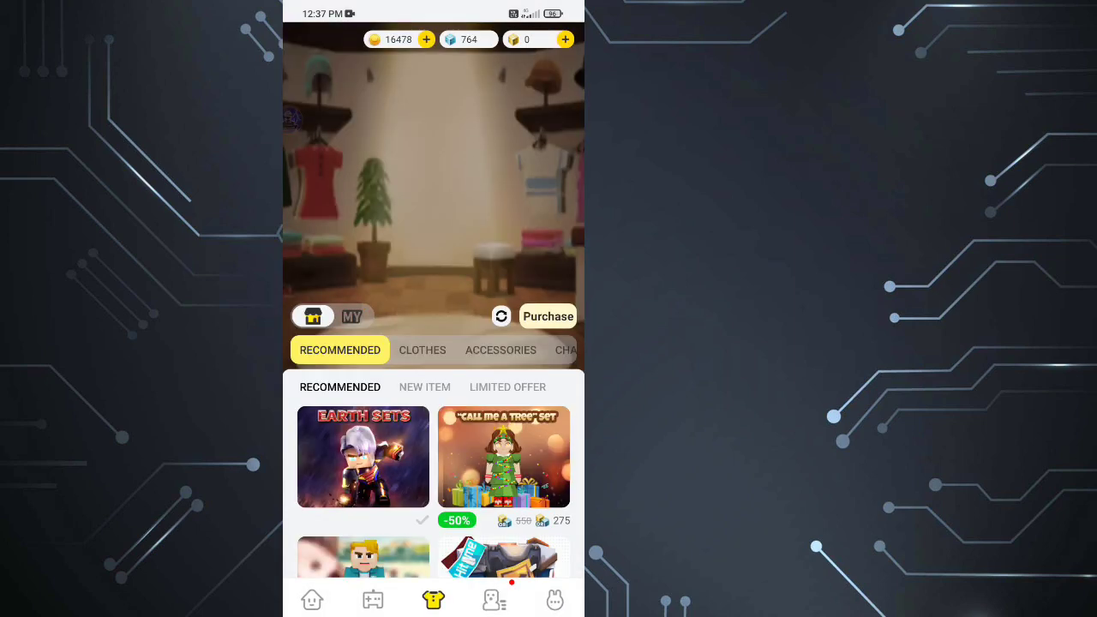